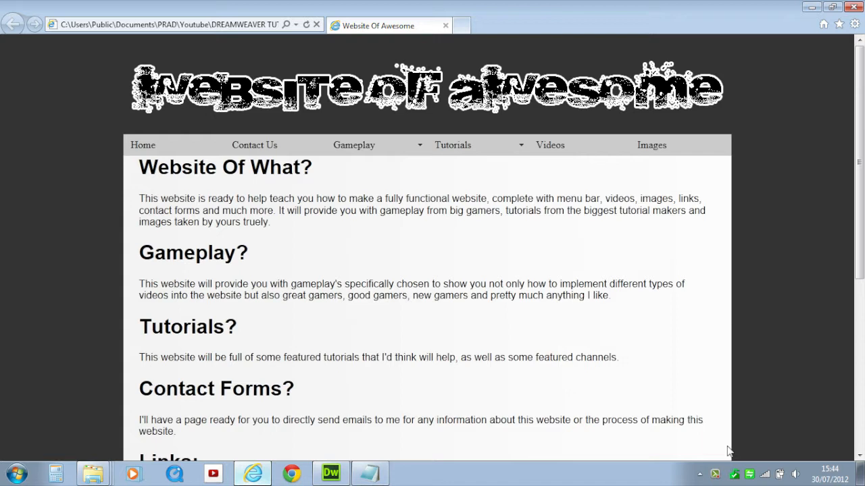
pyautogui.moveTo(836, 270)
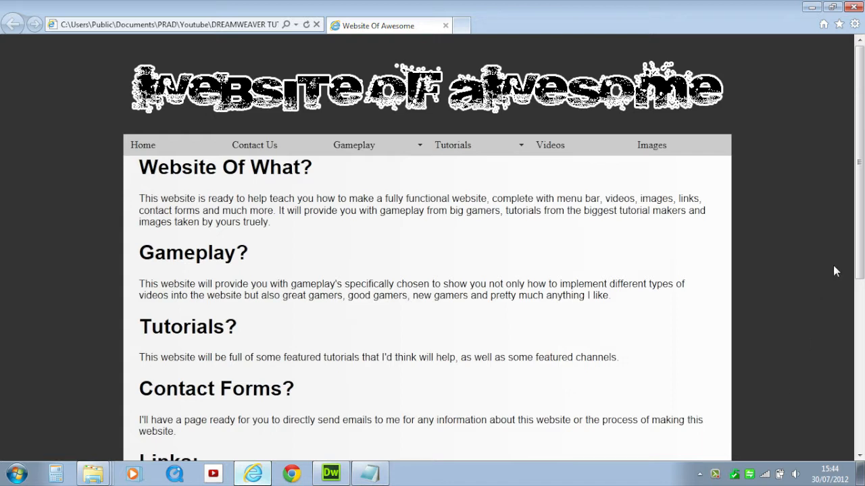
pyautogui.moveTo(781, 142)
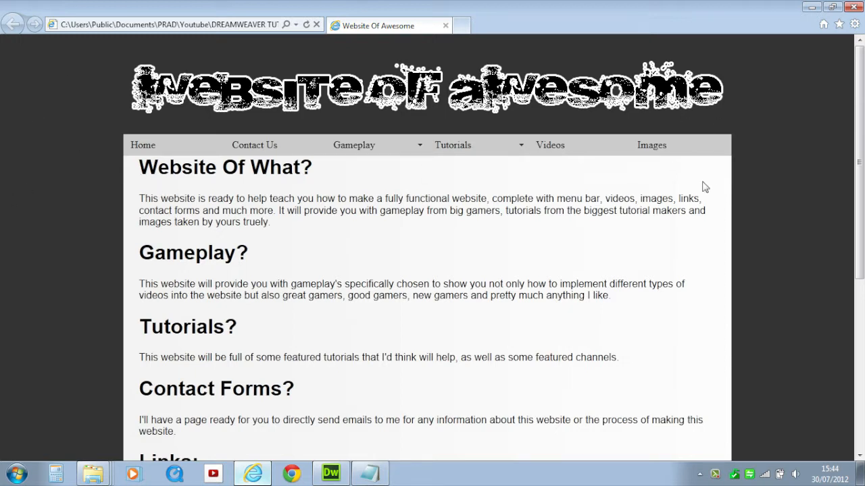
pyautogui.moveTo(134, 179)
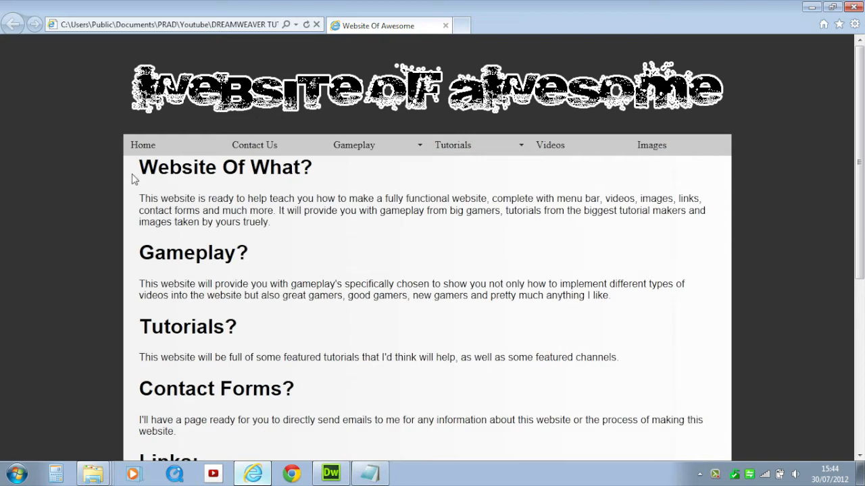
pyautogui.moveTo(729, 190)
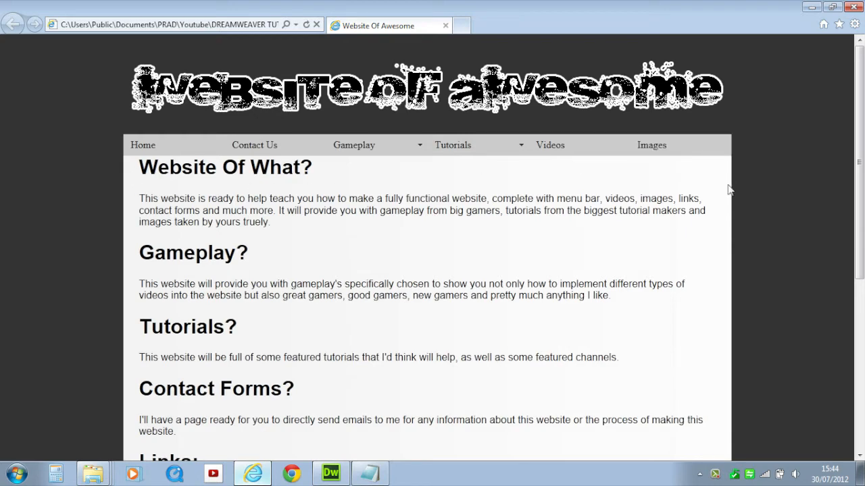
# - Set the body,td,th rule's Background-color to #333 in the CSS Styles panel
pyautogui.scroll(-3)
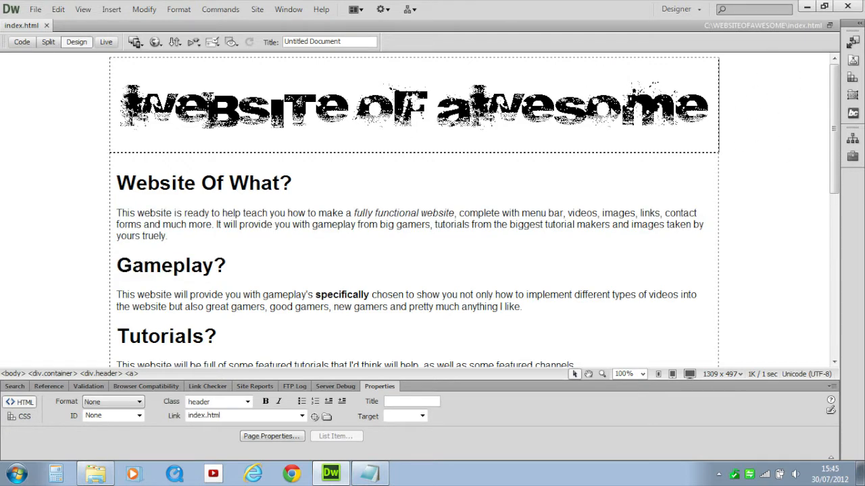
pyautogui.click(752, 33)
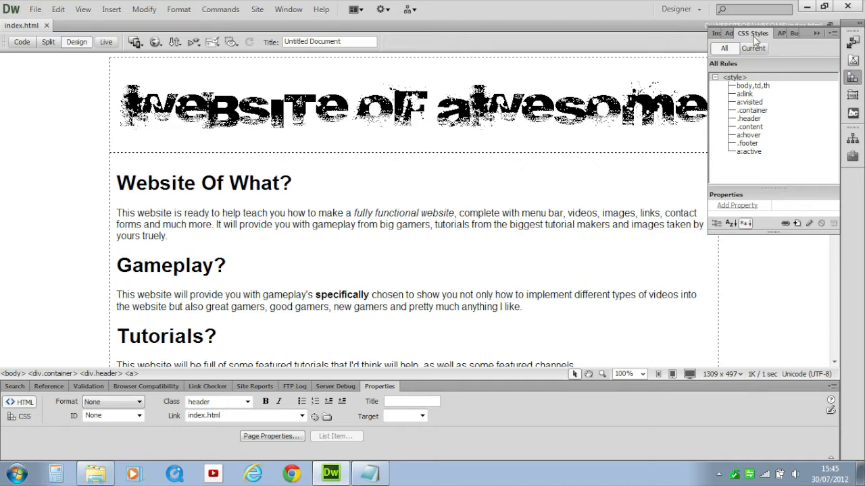
pyautogui.doubleClick(752, 85)
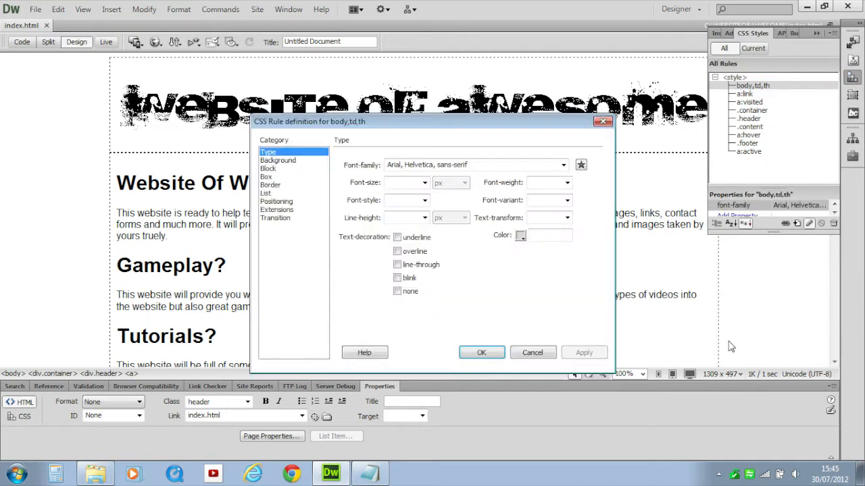
pyautogui.click(268, 168)
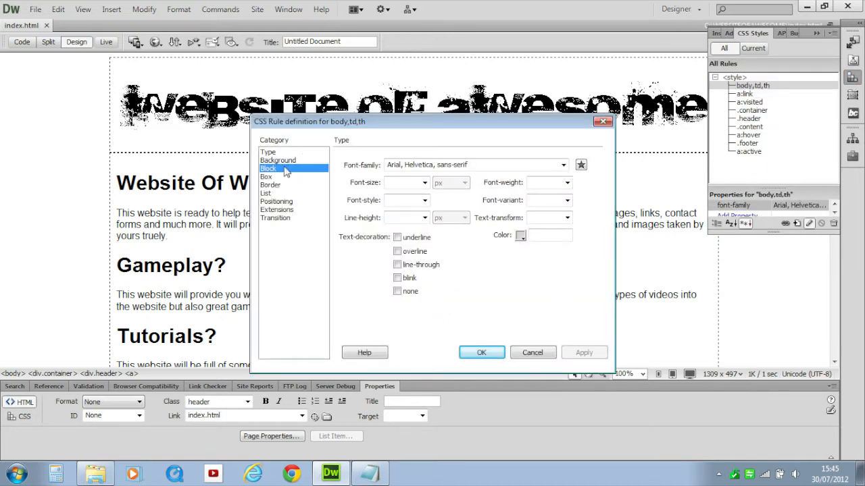
pyautogui.click(278, 160)
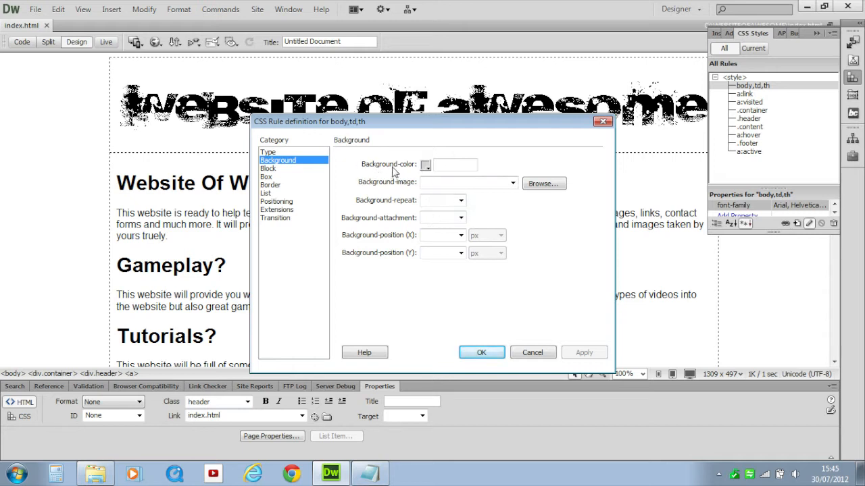
pyautogui.write('#333')
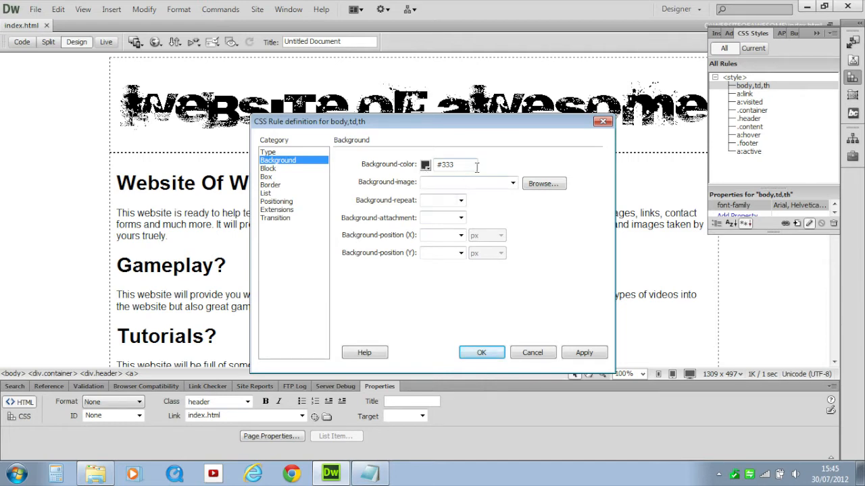
pyautogui.click(584, 352)
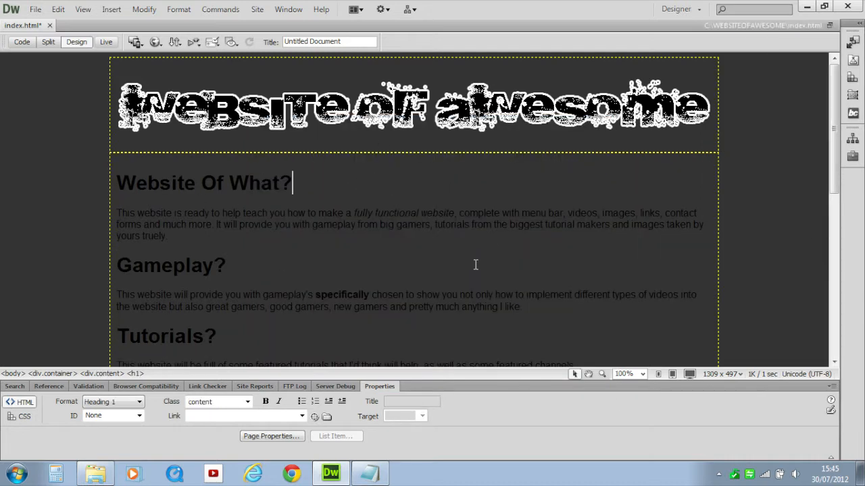
# - Switch over to the background.jpg gradient image in Photoshop
pyautogui.click(500, 213)
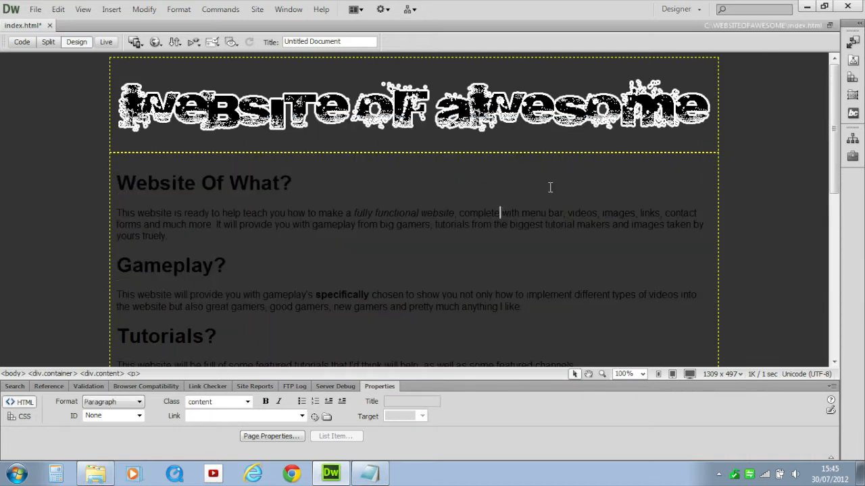
pyautogui.scroll(-3)
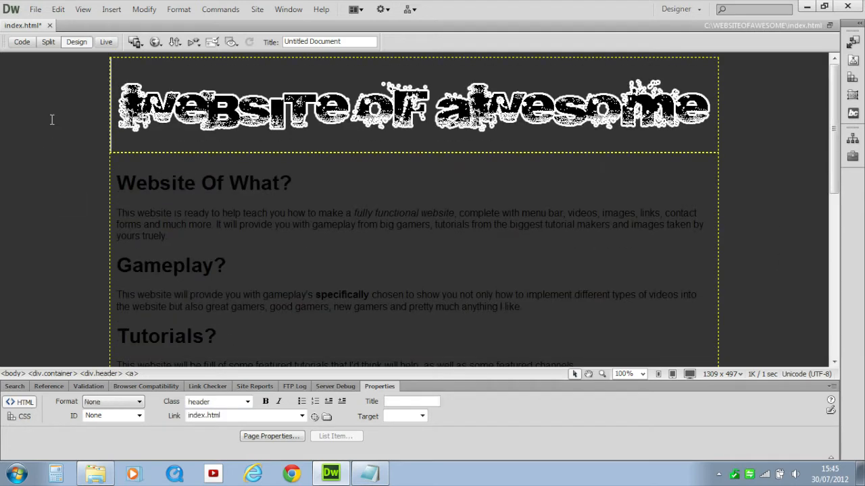
pyautogui.click(408, 472)
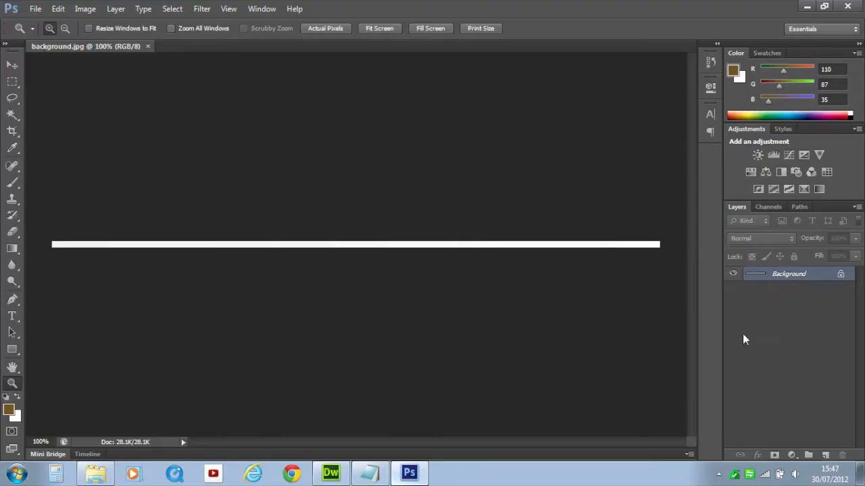
pyautogui.click(330, 473)
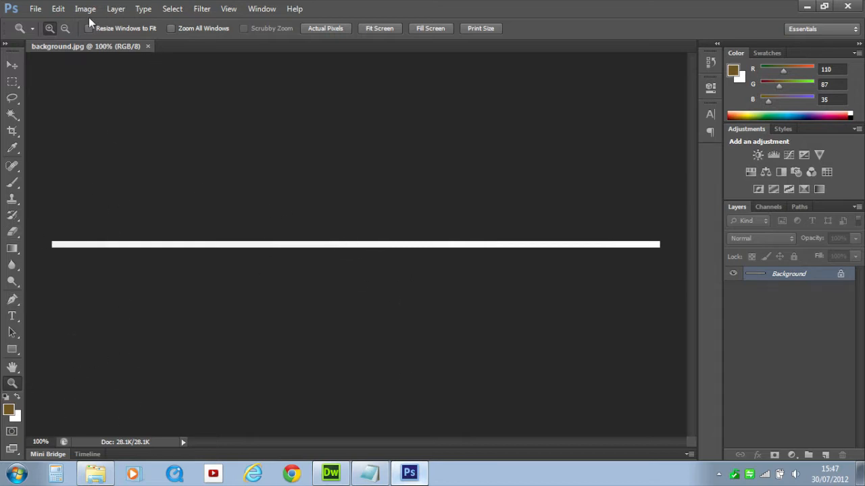
pyautogui.click(85, 9)
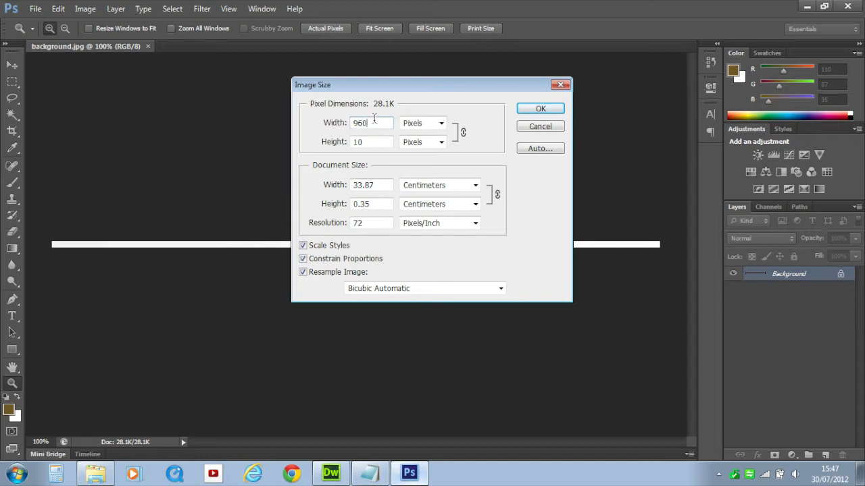
pyautogui.click(371, 142)
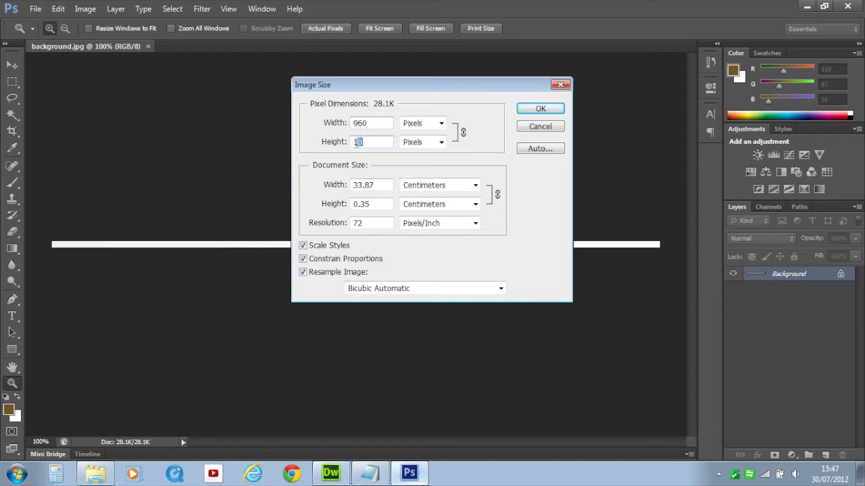
pyautogui.write('0')
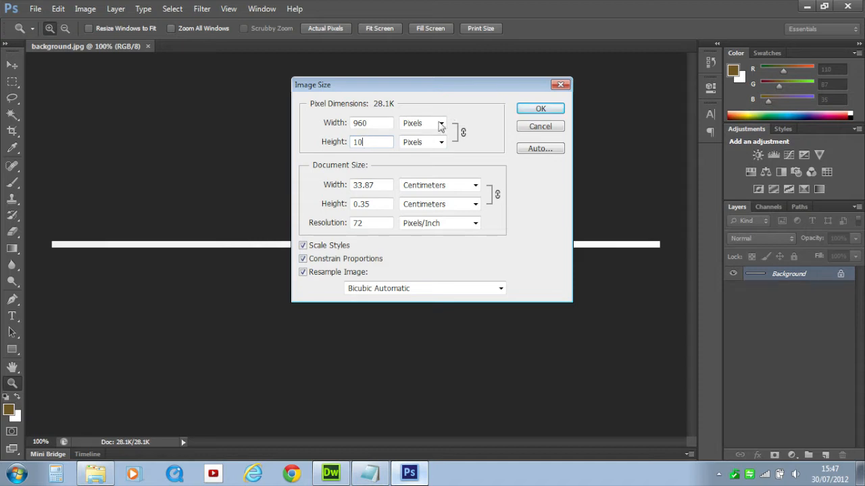
pyautogui.moveTo(440, 123)
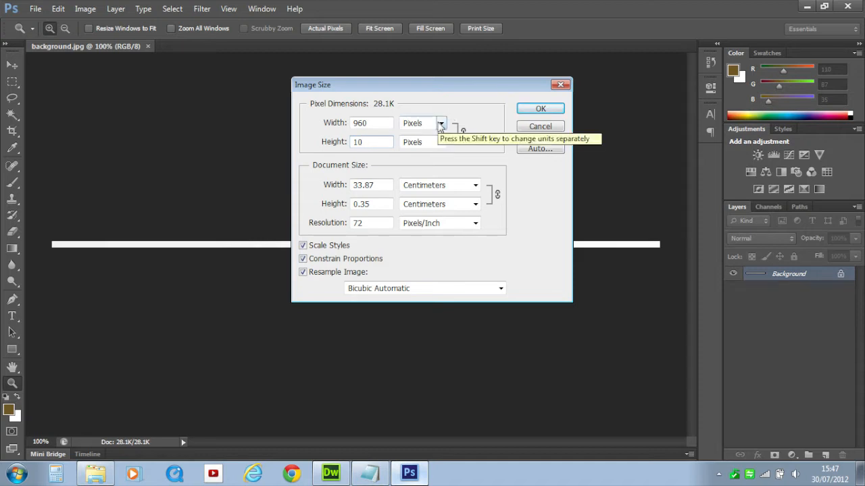
pyautogui.click(371, 142)
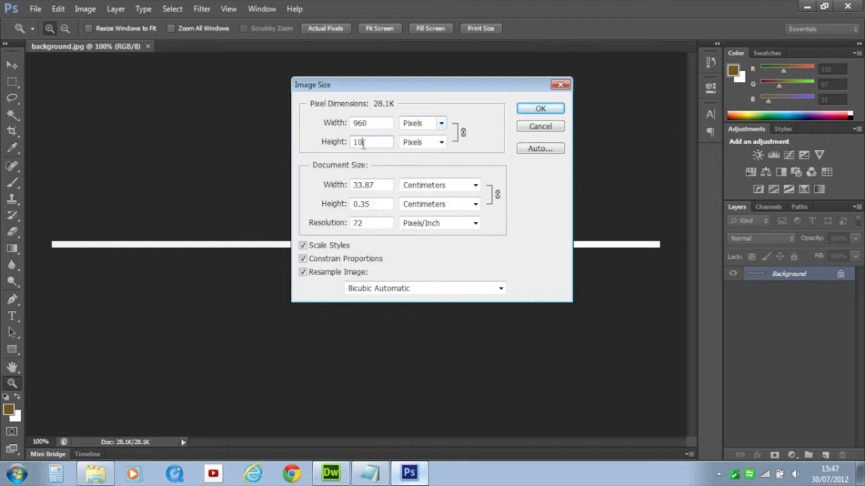
pyautogui.tripleClick(371, 142)
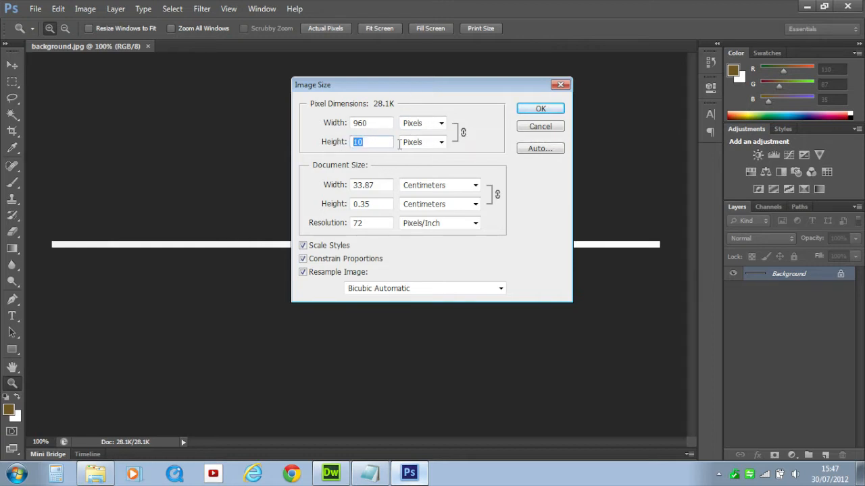
pyautogui.click(540, 109)
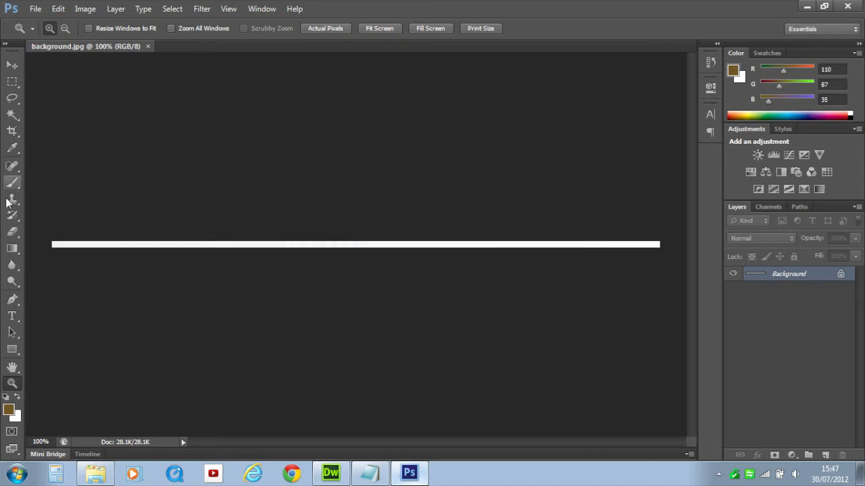
pyautogui.moveTo(481, 204)
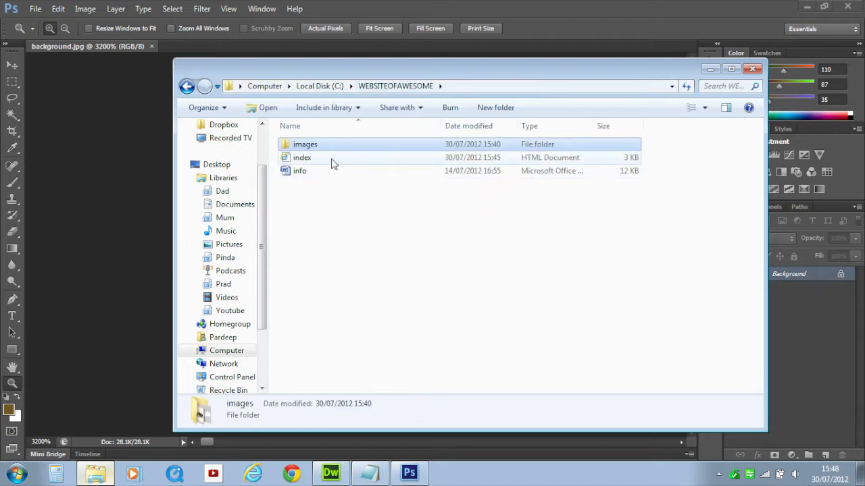
# - Open WEBSITEOFAWESOME's images folder and select background.jpg to check it
pyautogui.doubleClick(305, 144)
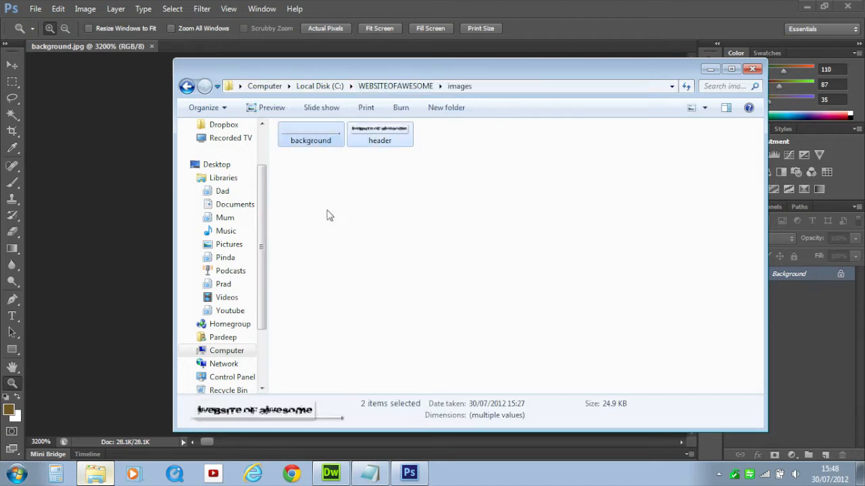
pyautogui.click(311, 133)
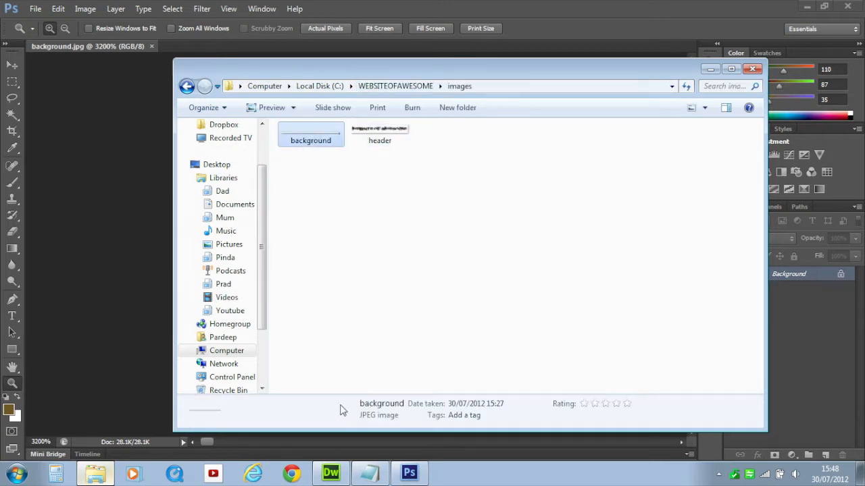
pyautogui.click(330, 473)
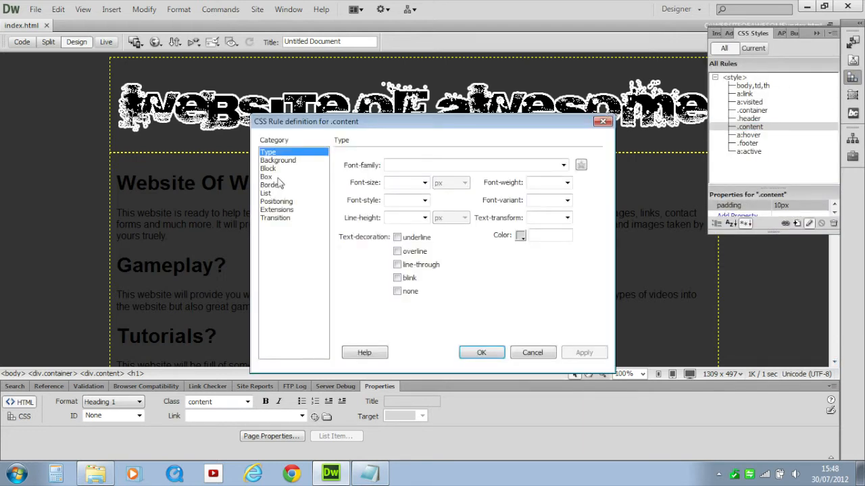
# - Set the .content rule's background image to images/background.jpg
pyautogui.click(277, 160)
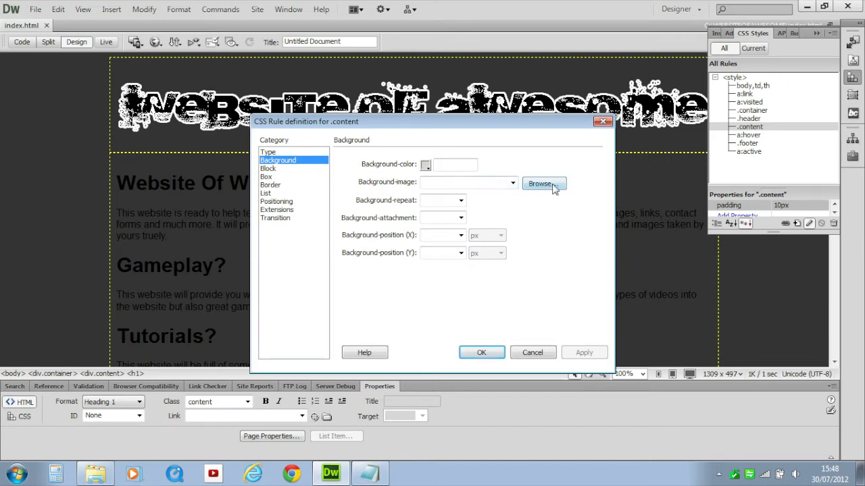
pyautogui.click(544, 183)
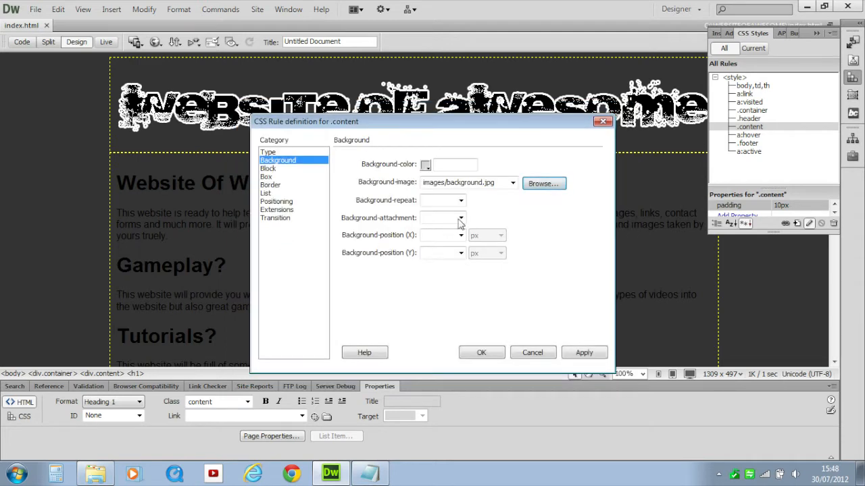
pyautogui.click(584, 352)
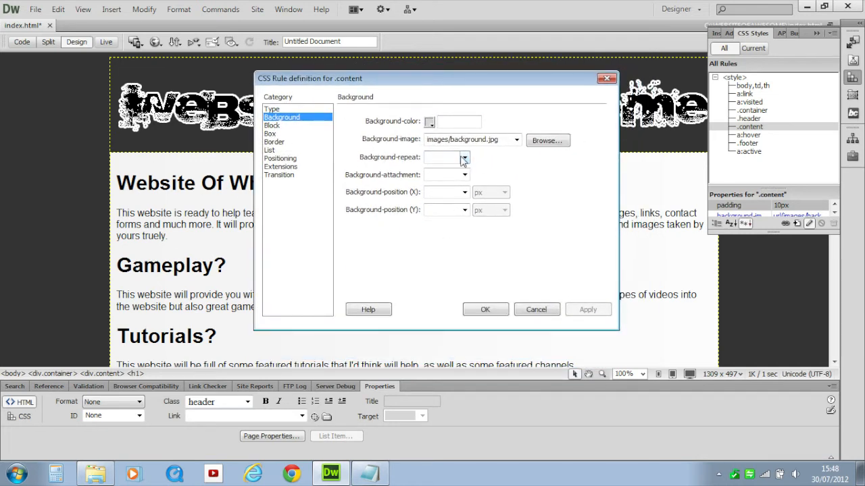
# - Set the .content background to repeat-y after briefly trying horizontal repeat, and confirm
pyautogui.click(464, 156)
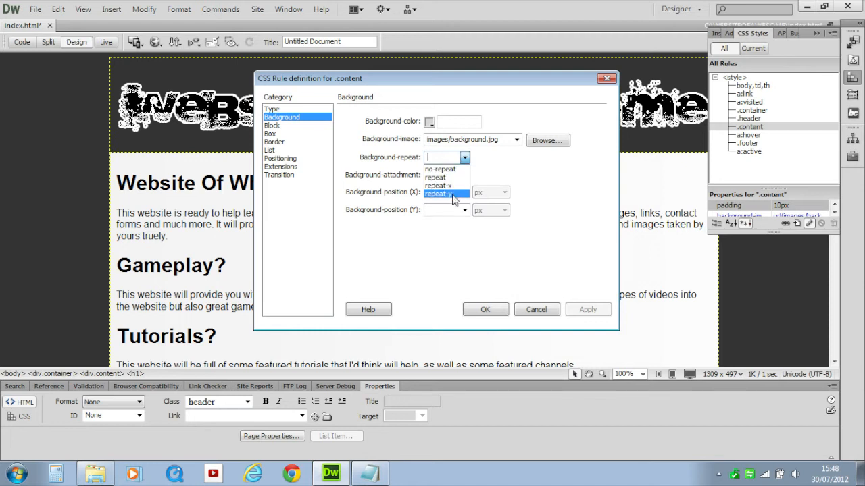
pyautogui.click(439, 195)
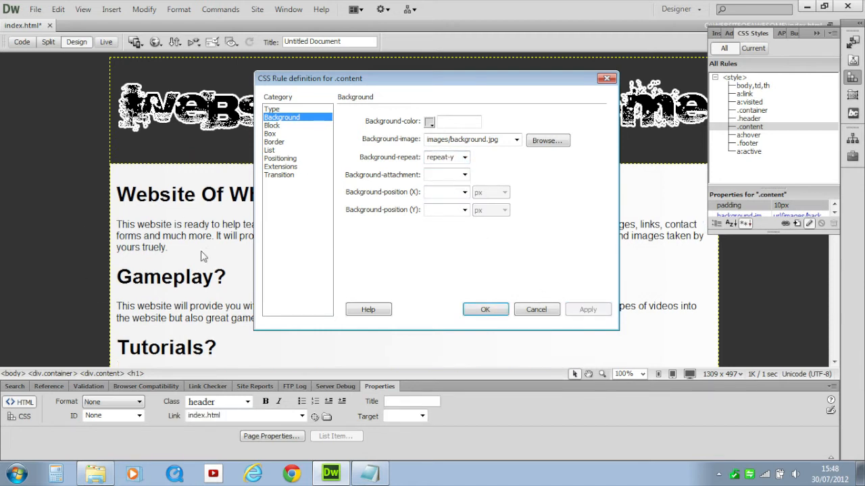
pyautogui.click(446, 157)
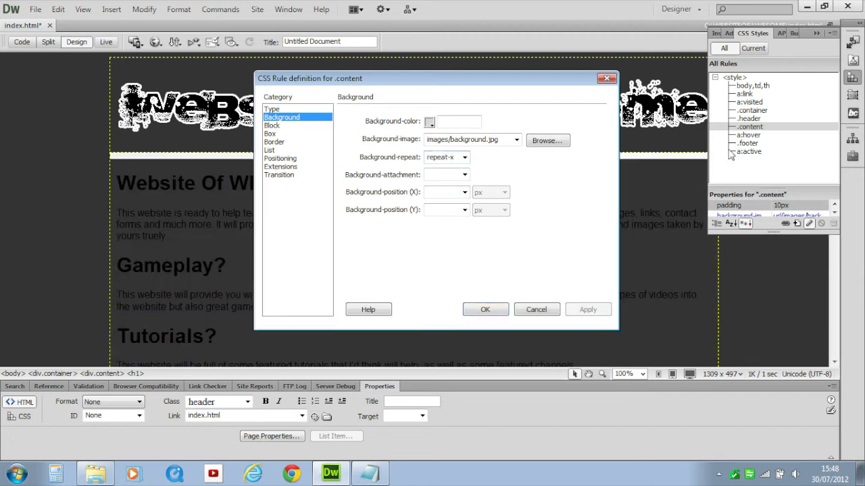
pyautogui.moveTo(380, 119)
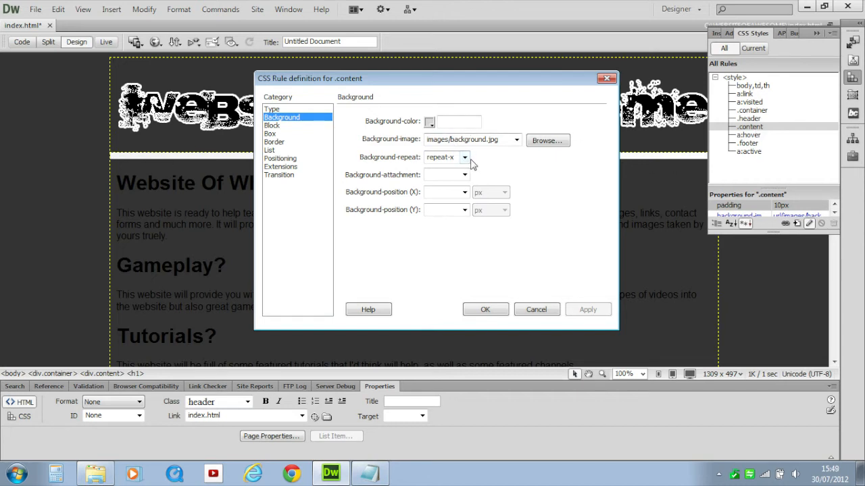
pyautogui.click(439, 157)
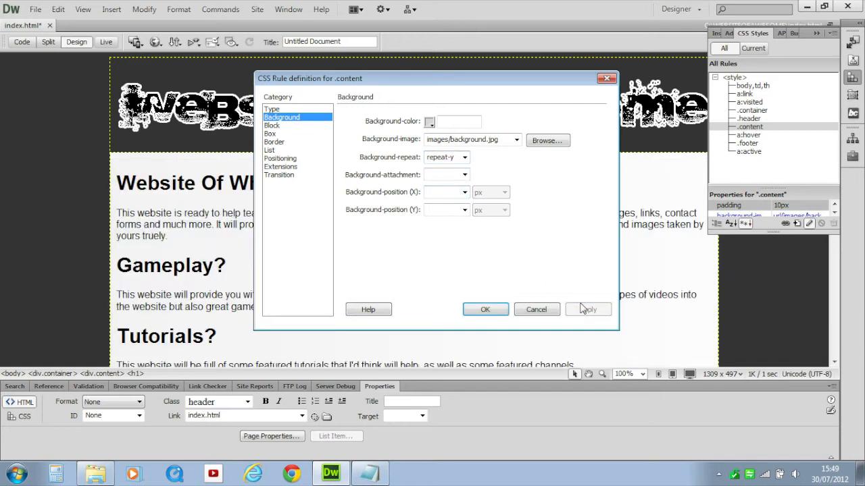
pyautogui.click(485, 309)
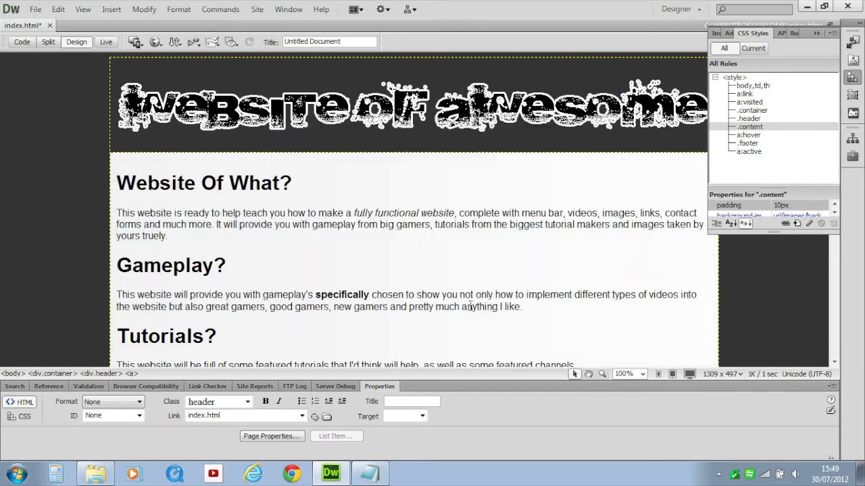
pyautogui.scroll(-3)
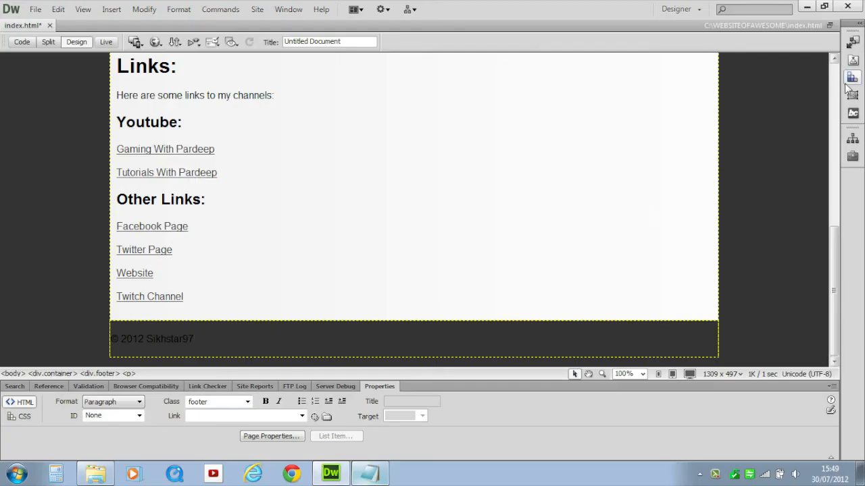
# - Edit the .footer CSS rule and open its Background category
pyautogui.click(851, 77)
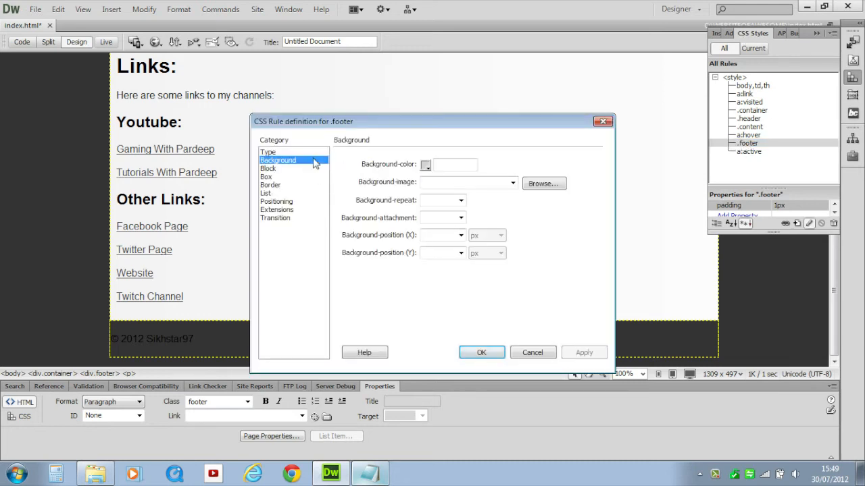
pyautogui.click(424, 164)
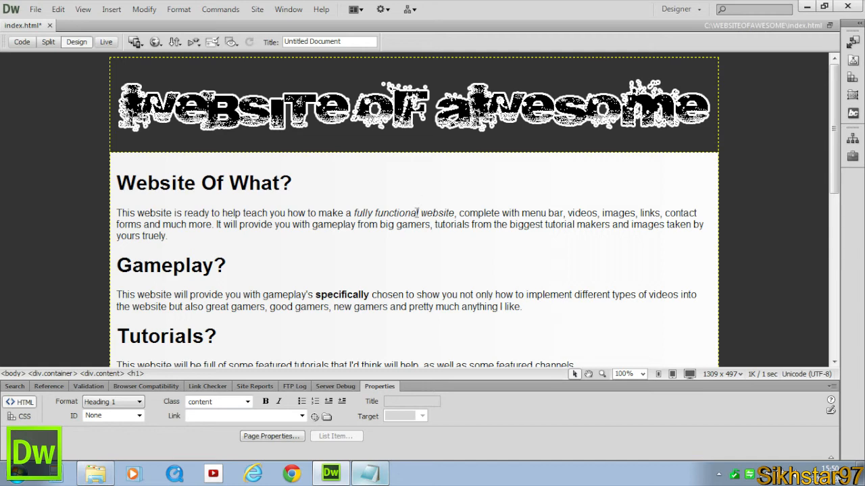
pyautogui.click(292, 182)
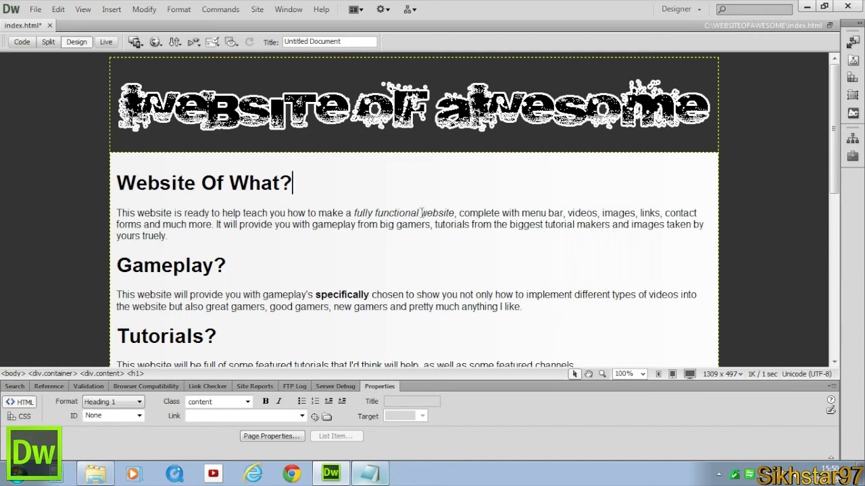
pyautogui.scroll(-3)
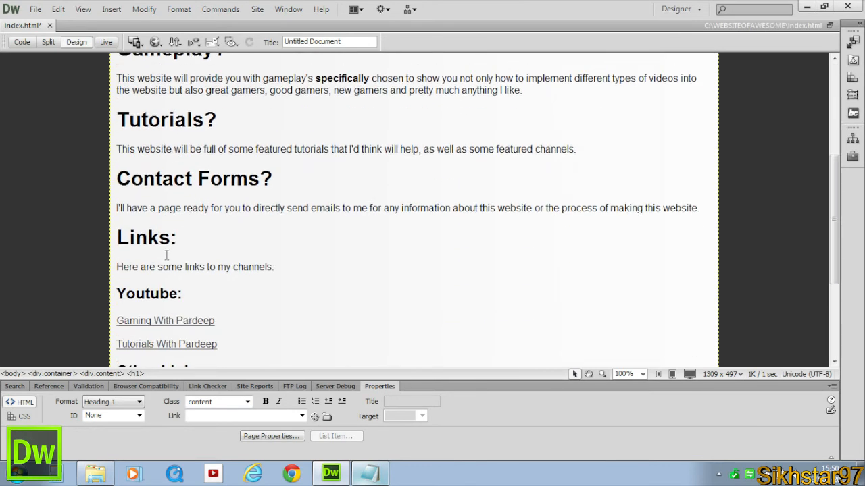
pyautogui.scroll(-3)
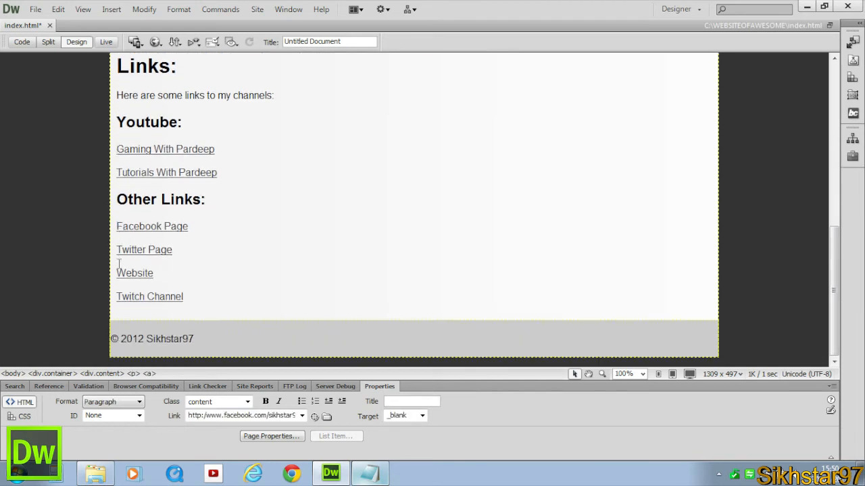
pyautogui.scroll(3)
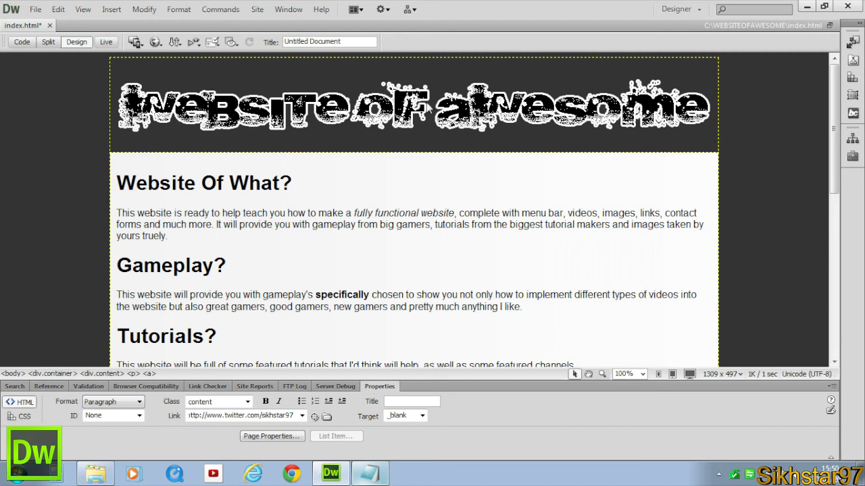
pyautogui.tripleClick(203, 183)
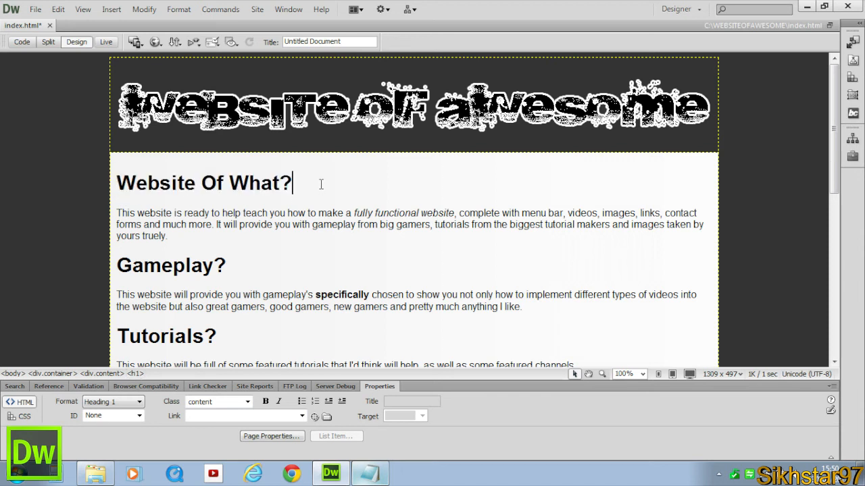
pyautogui.tripleClick(202, 183)
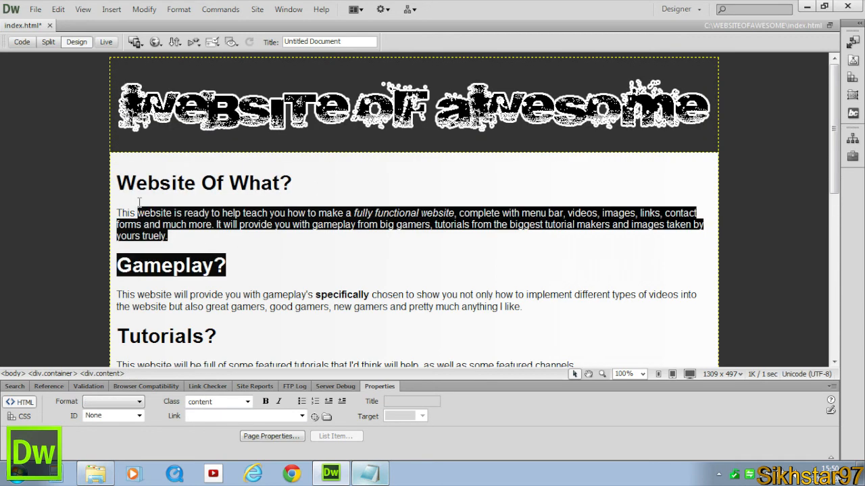
pyautogui.scroll(-3)
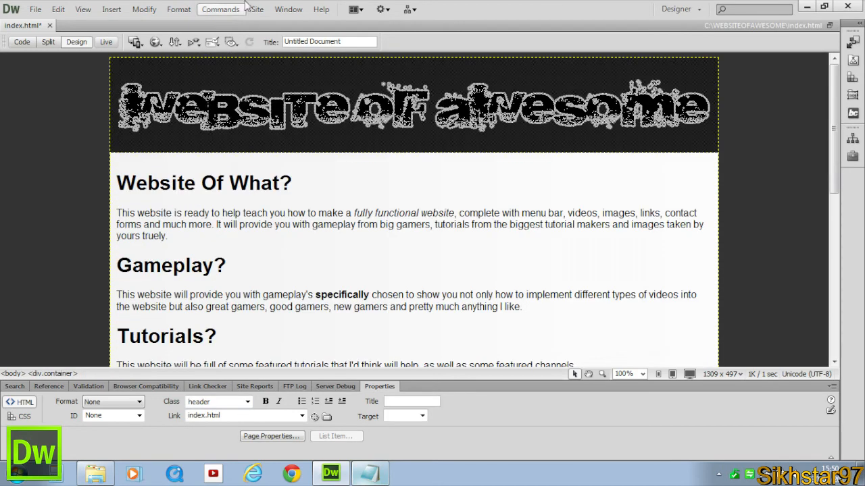
pyautogui.click(202, 182)
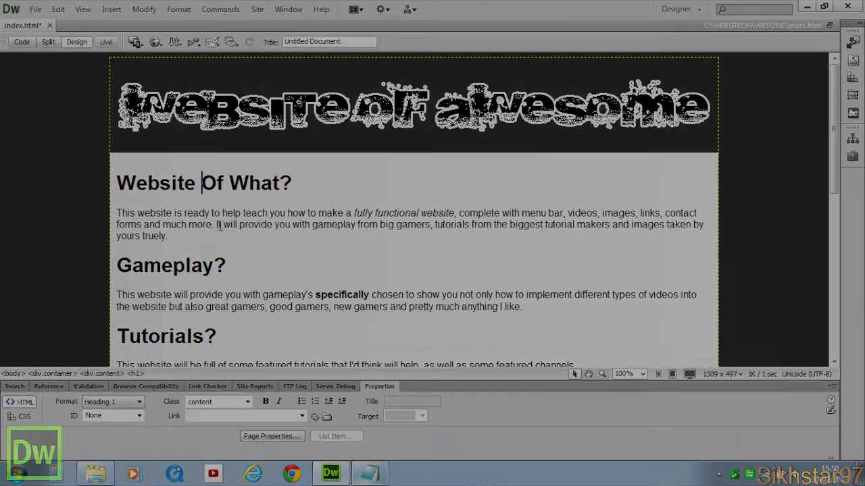